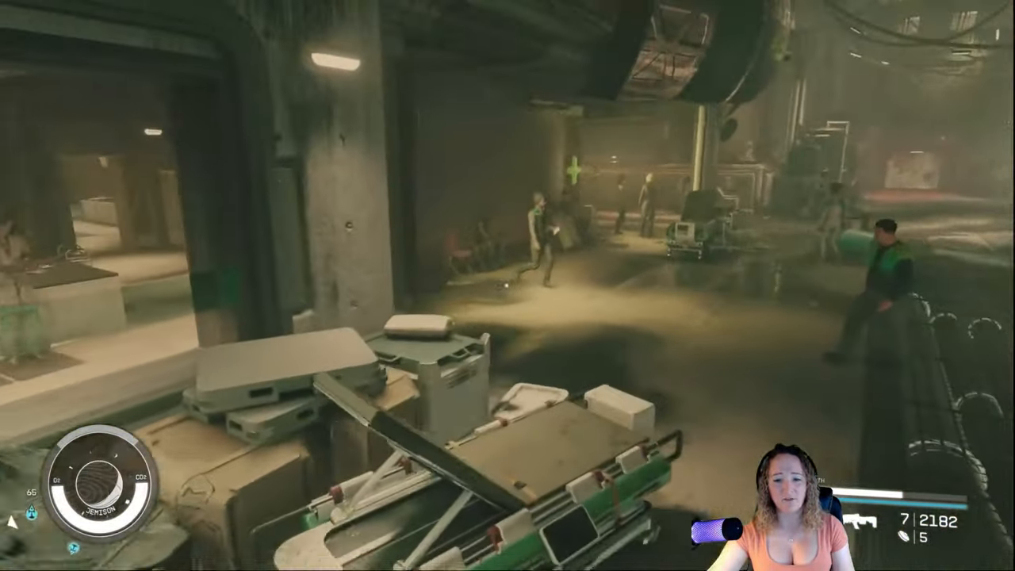
mouse_move(508, 285)
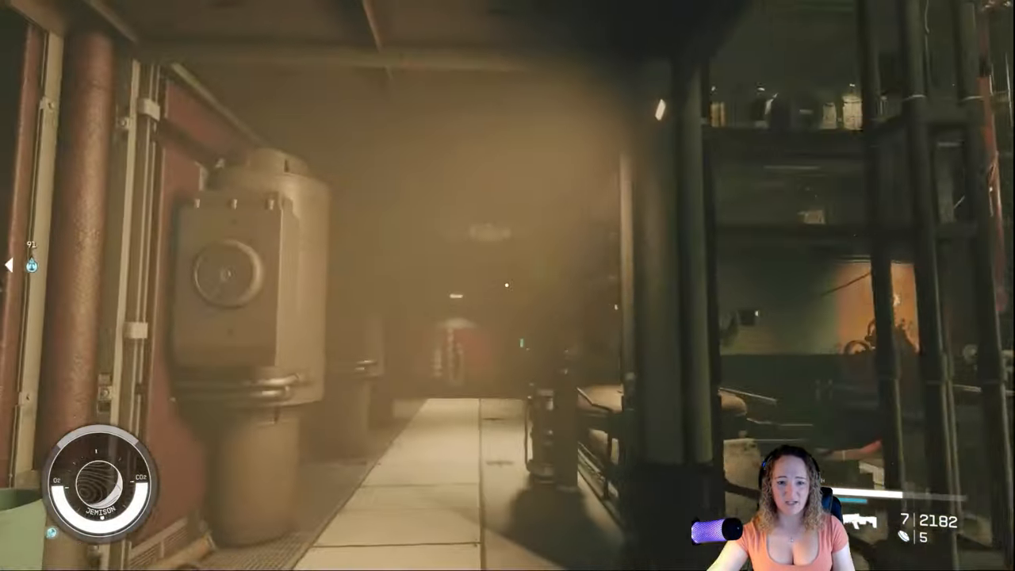
mouse_move(508, 286)
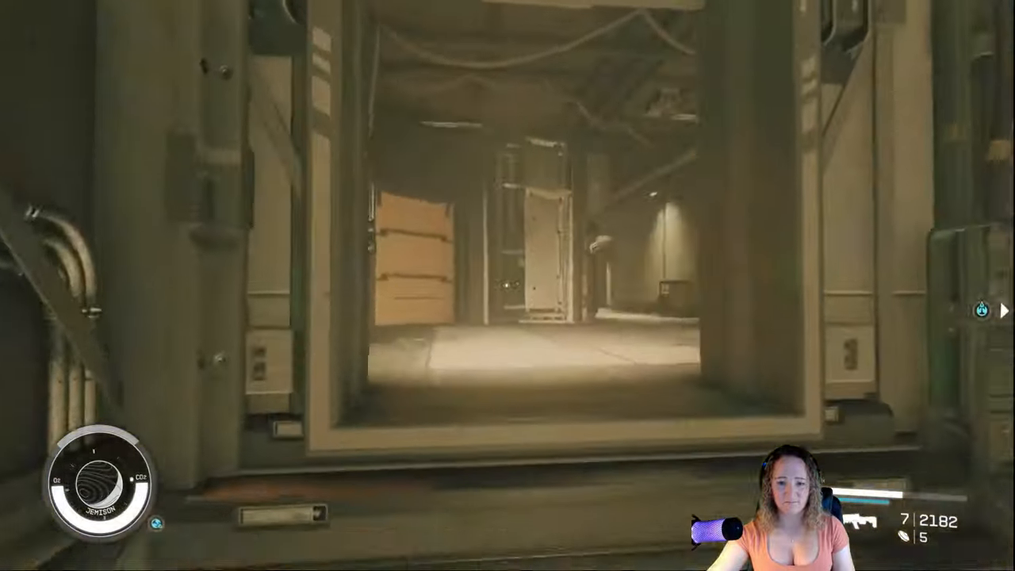
Step: Enter the apartment and fire repeatedly at the robot Big Bruno until it is destroyed
key(w)
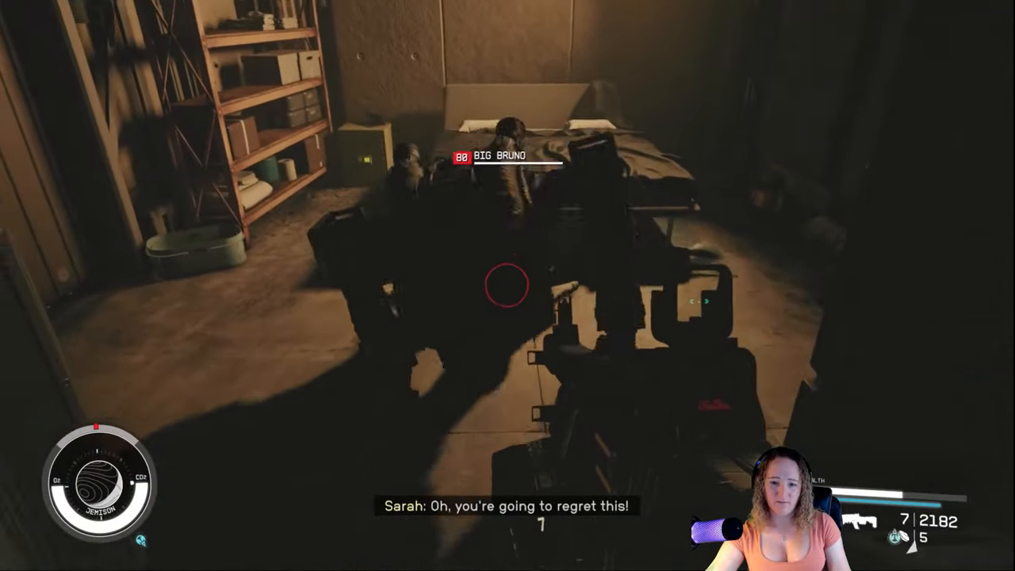
click(503, 292)
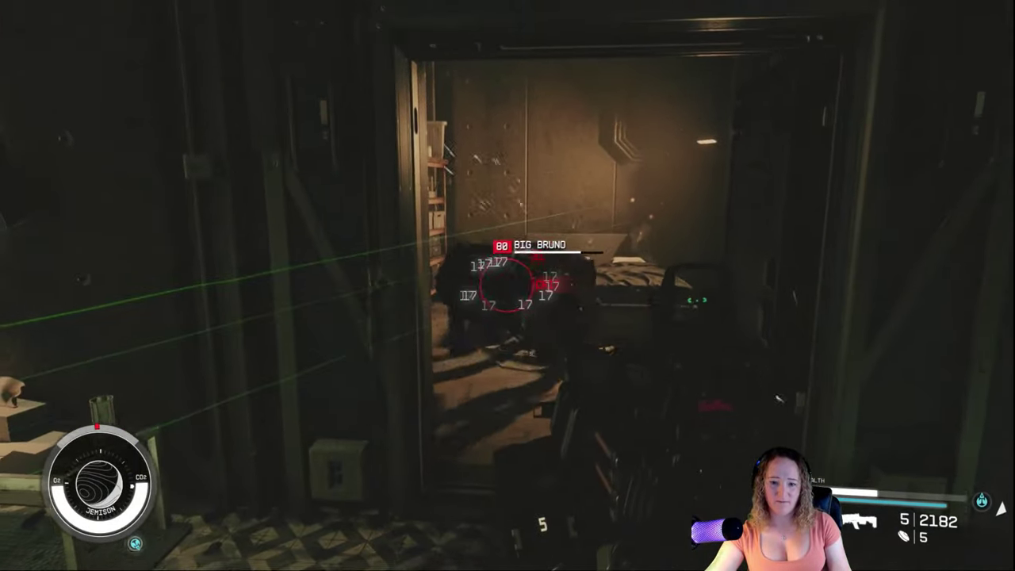
click(508, 293)
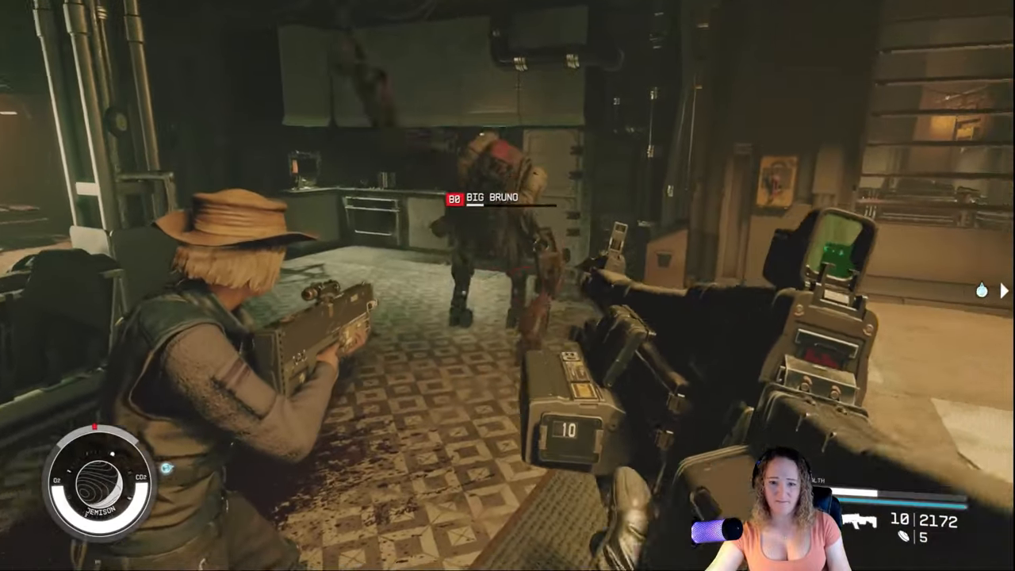
click(508, 286)
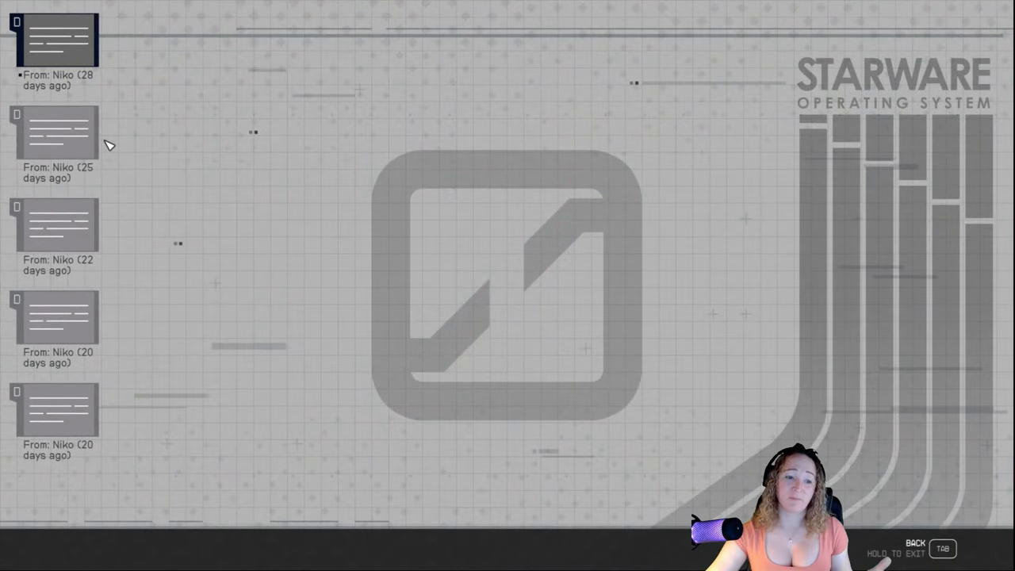
Step: Read Niko's messages from 28 and 25 days ago about buying a decommissioned Model S robot
click(55, 135)
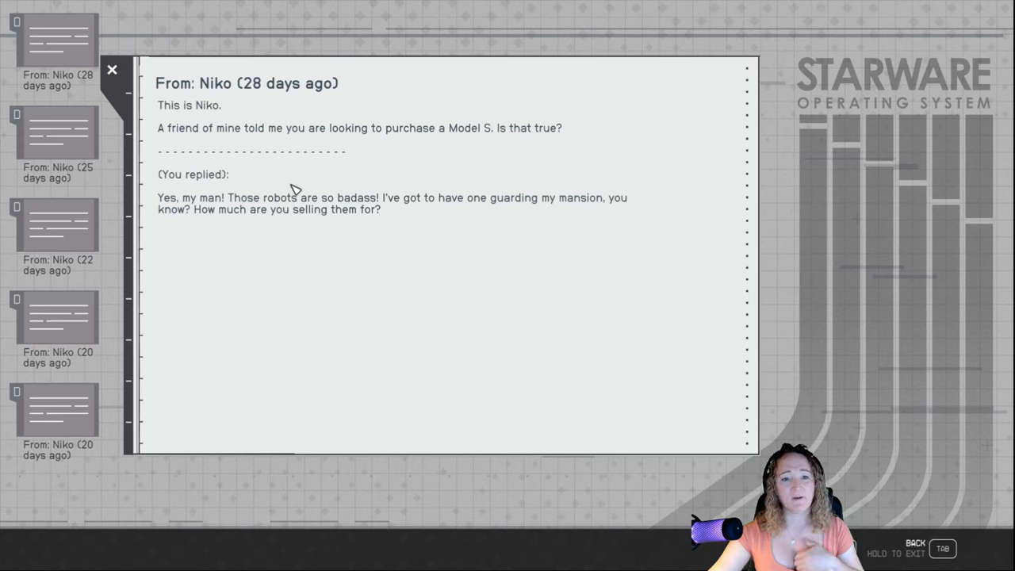
mouse_move(426, 203)
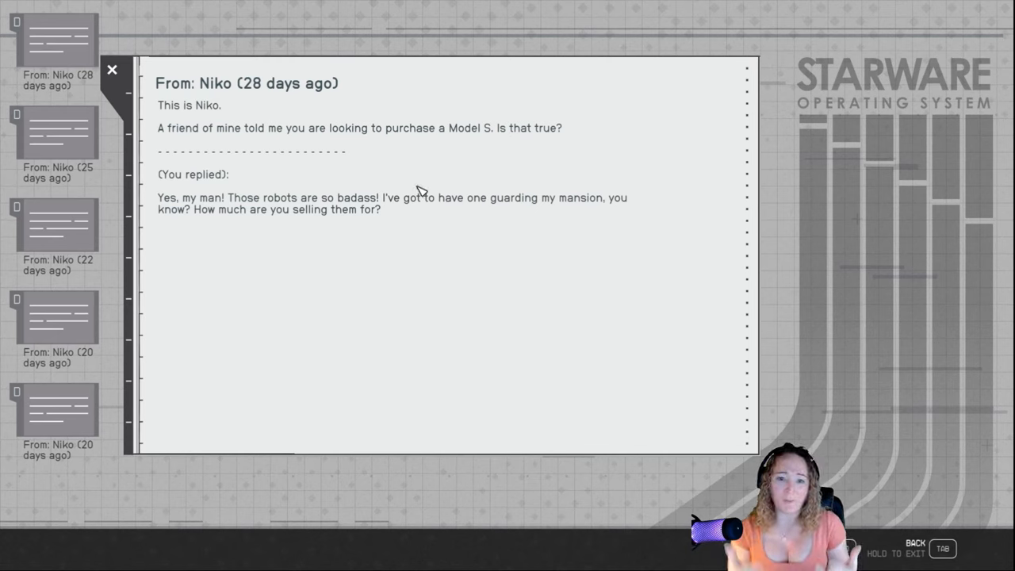
mouse_move(417, 216)
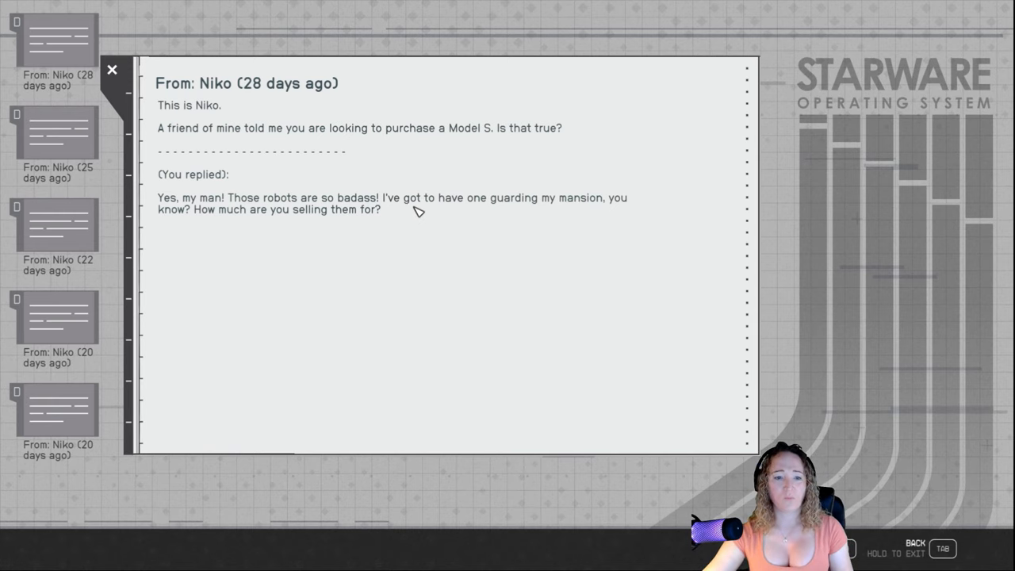
mouse_move(416, 230)
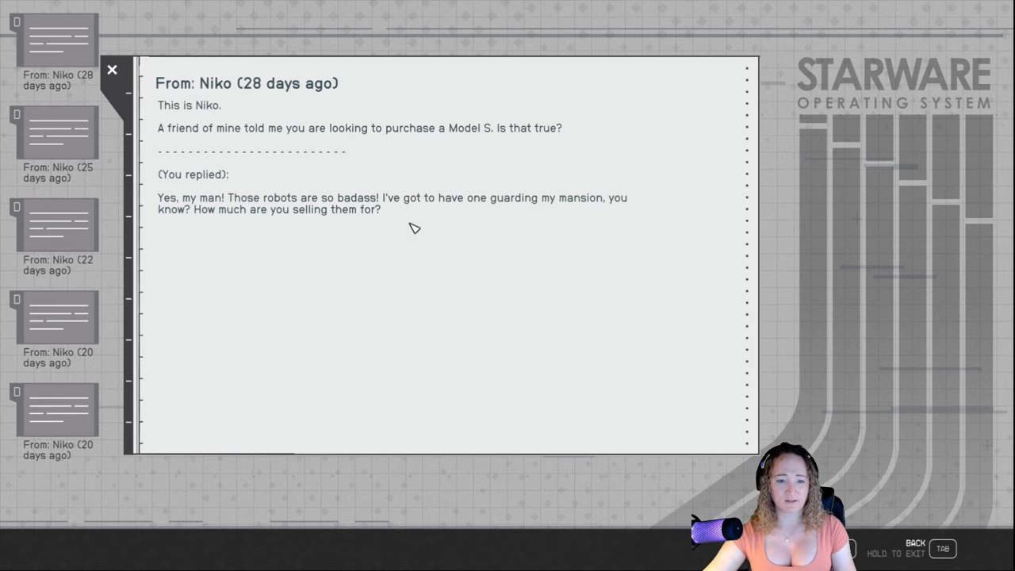
click(58, 139)
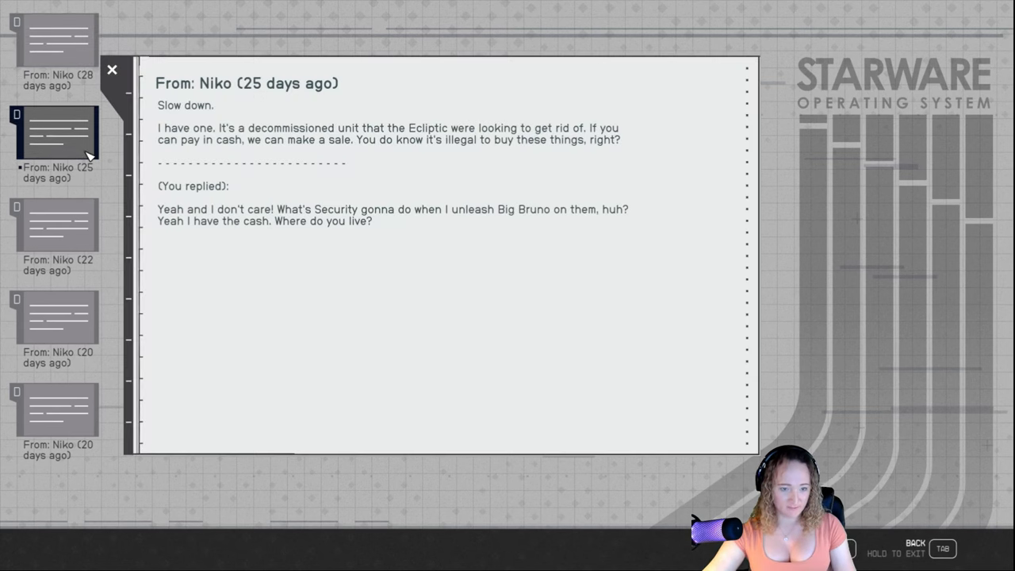
mouse_move(419, 162)
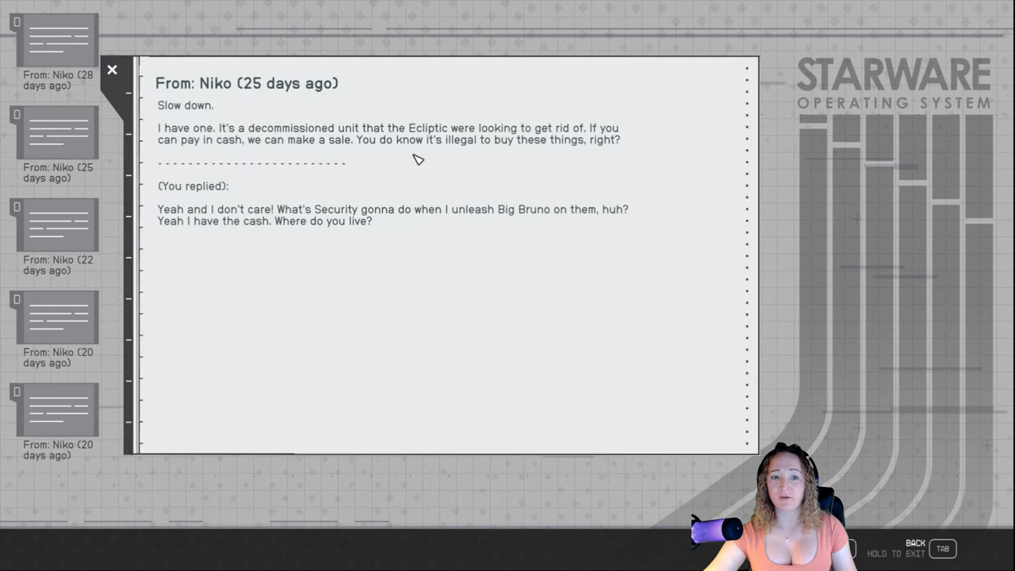
mouse_move(410, 158)
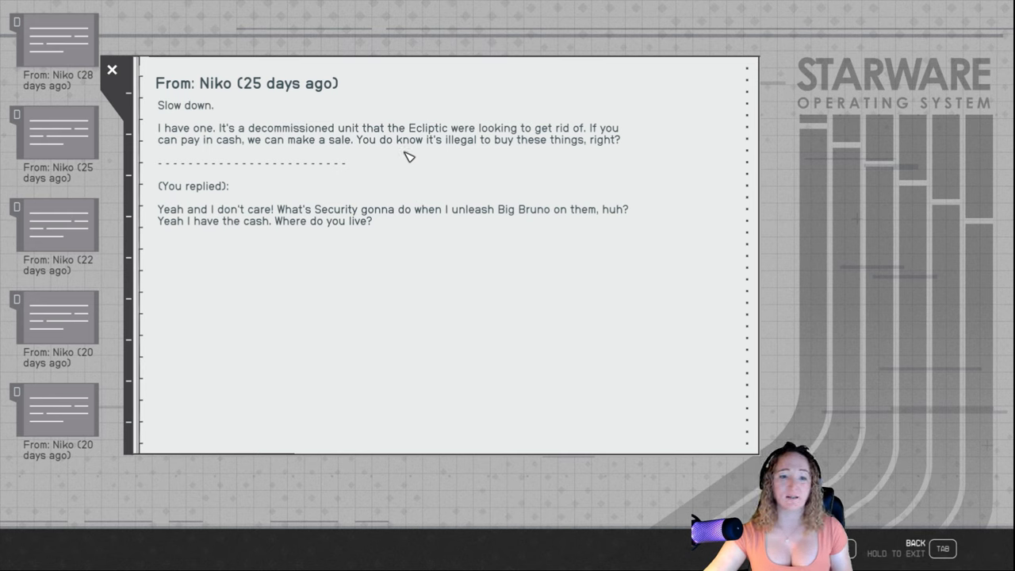
mouse_move(400, 154)
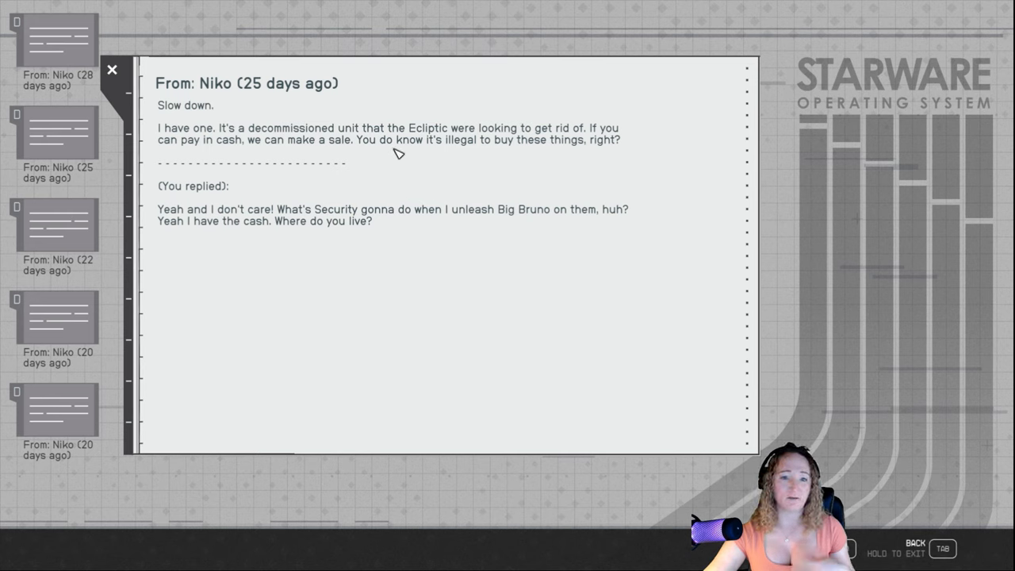
mouse_move(394, 153)
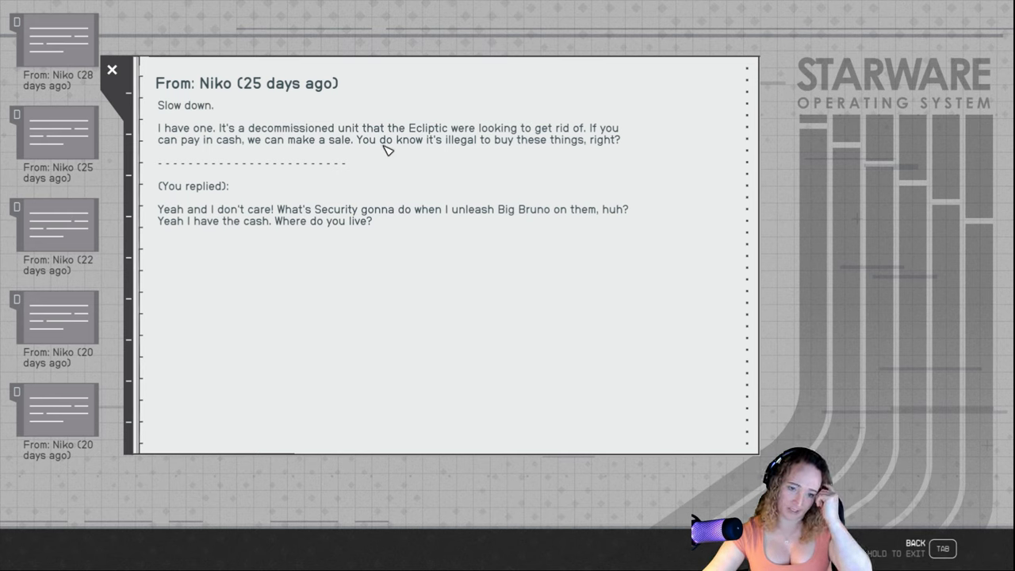
mouse_move(392, 247)
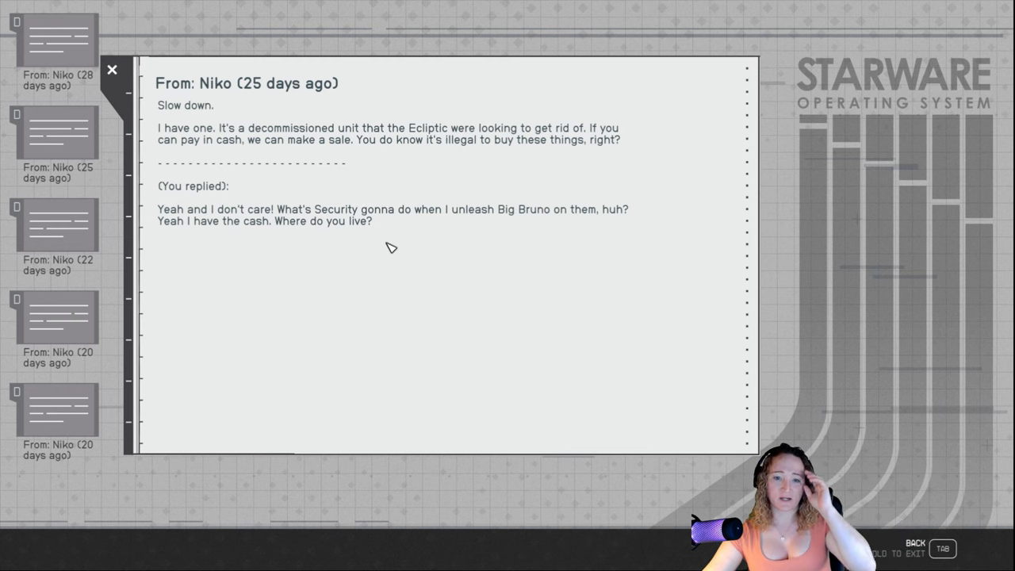
mouse_move(369, 235)
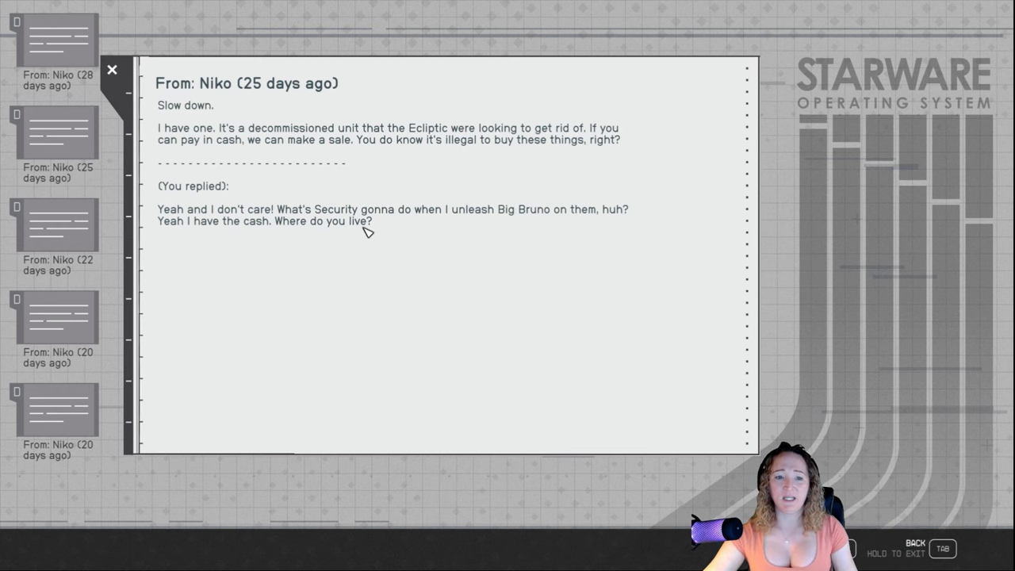
Step: Read Niko's 22-days-ago message demanding a midnight cash meeting behind Orion Tower
click(51, 225)
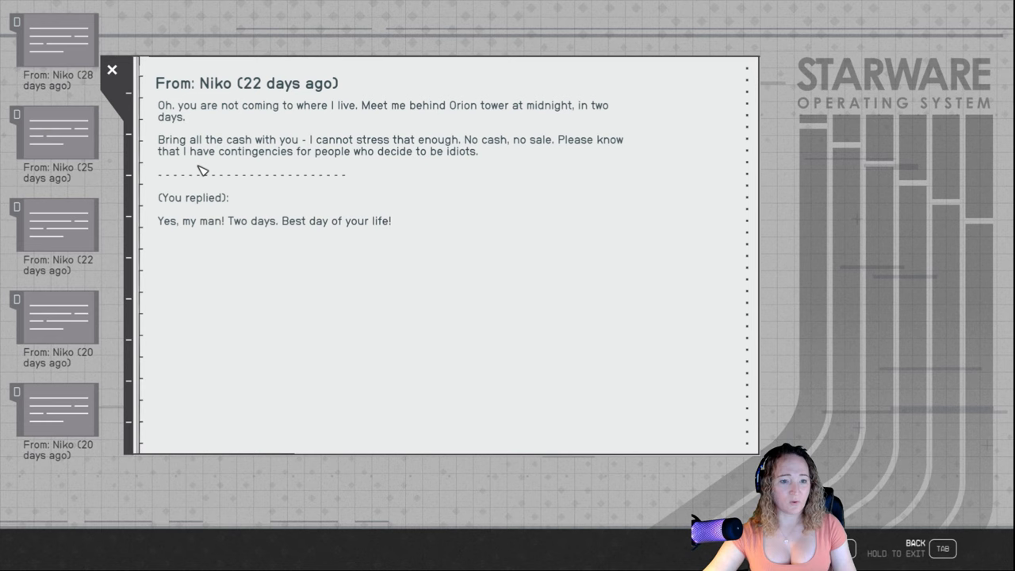
mouse_move(306, 149)
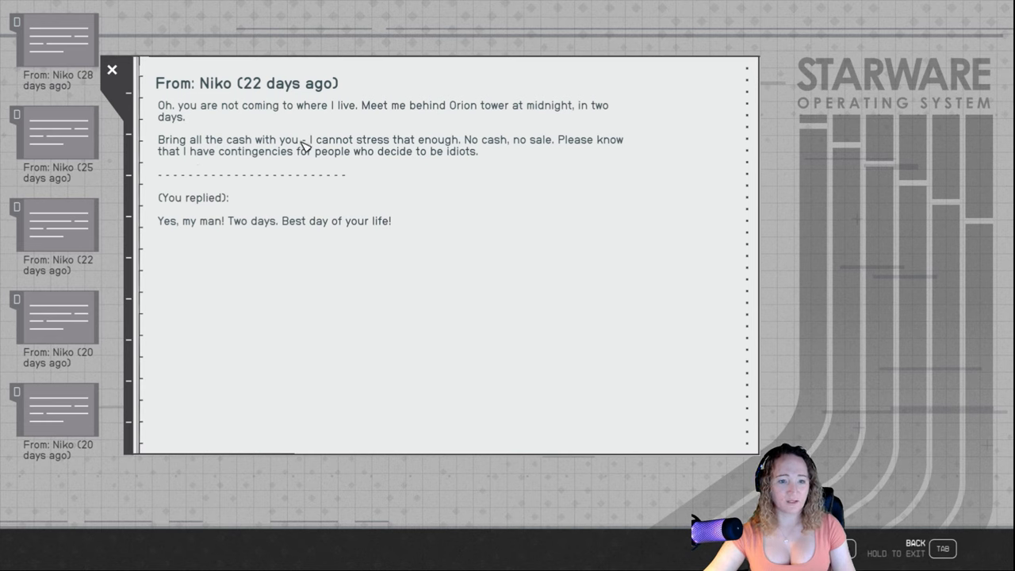
mouse_move(470, 134)
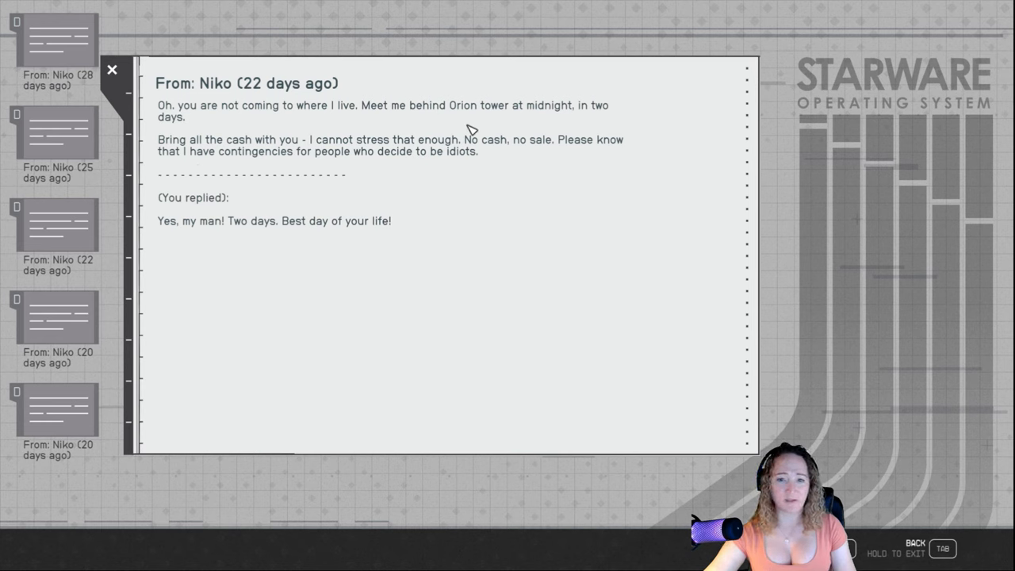
mouse_move(454, 141)
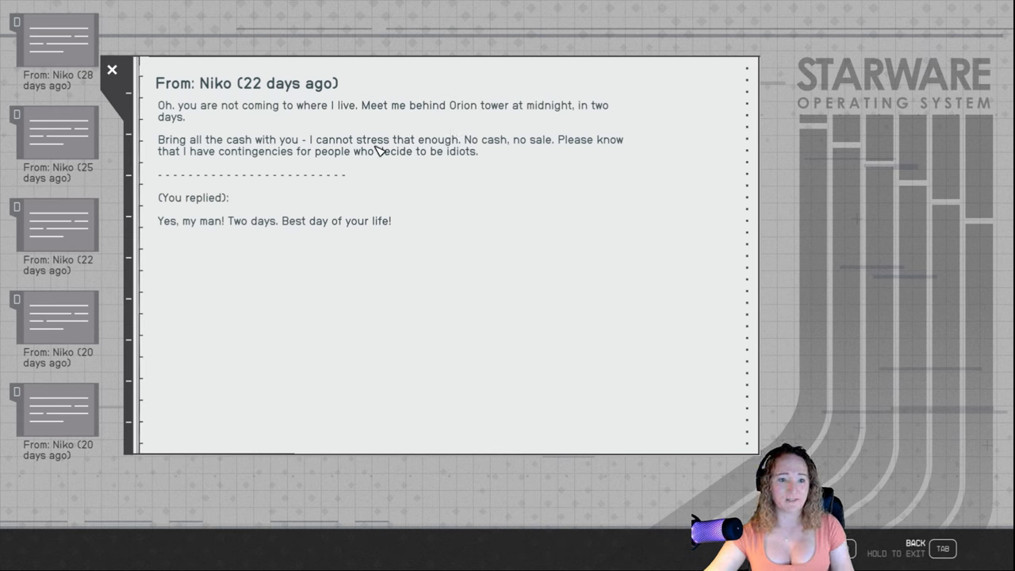
mouse_move(262, 124)
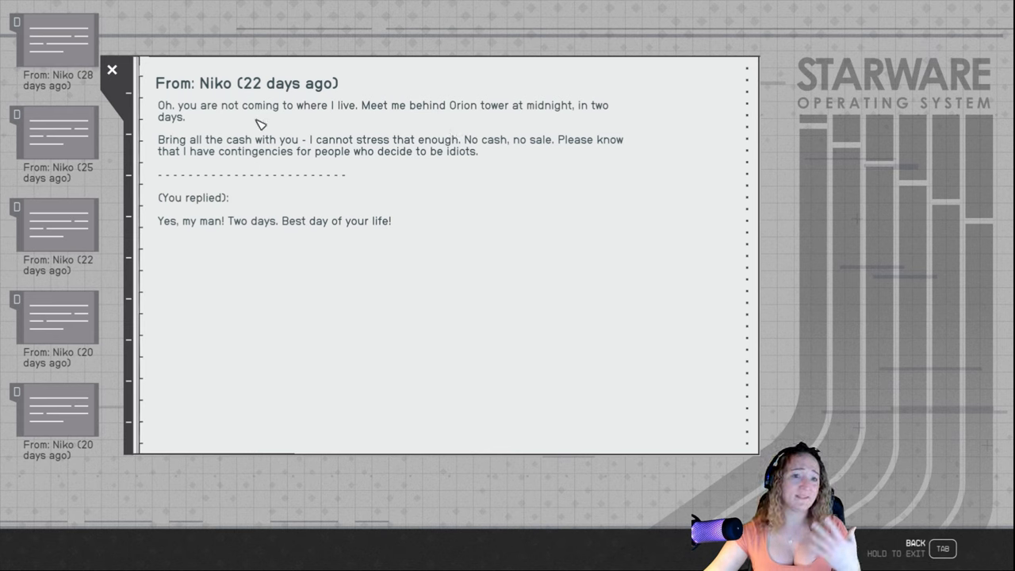
mouse_move(273, 129)
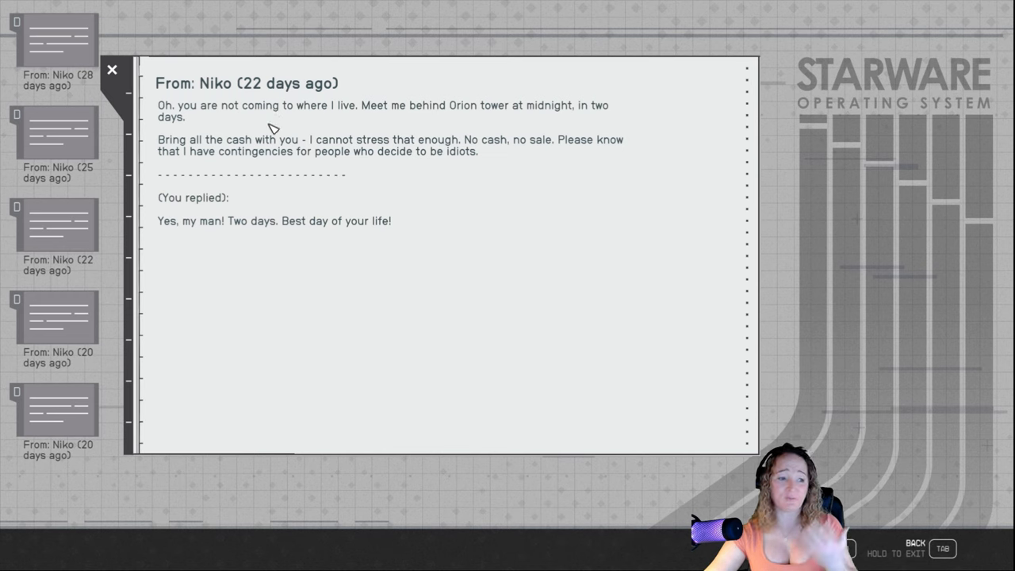
mouse_move(282, 139)
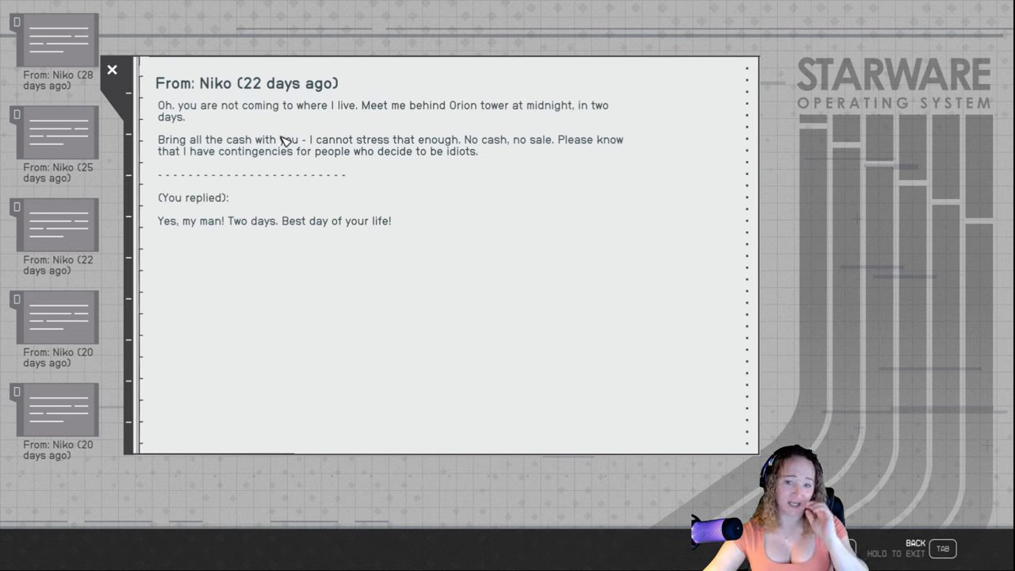
mouse_move(356, 155)
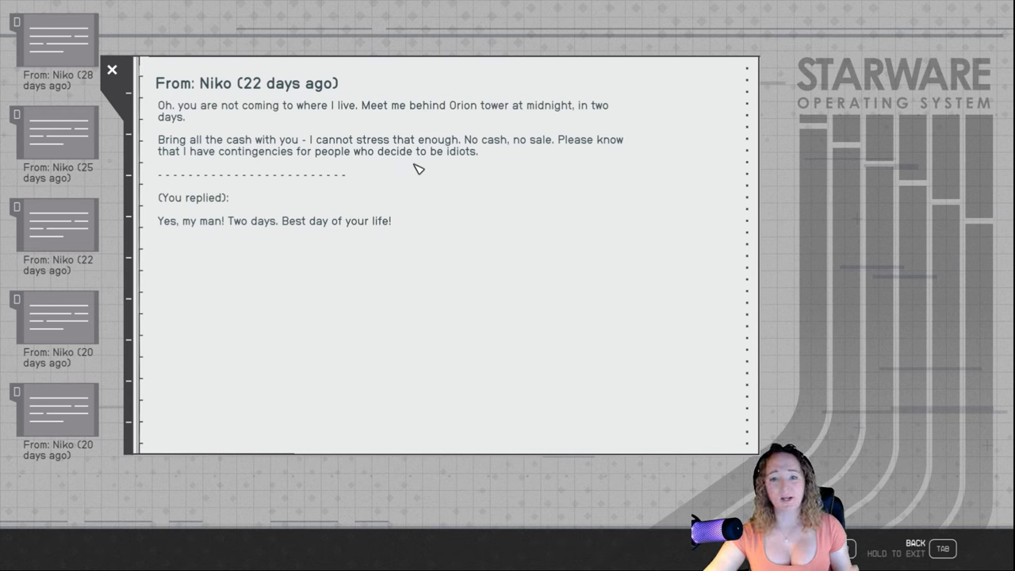
mouse_move(468, 178)
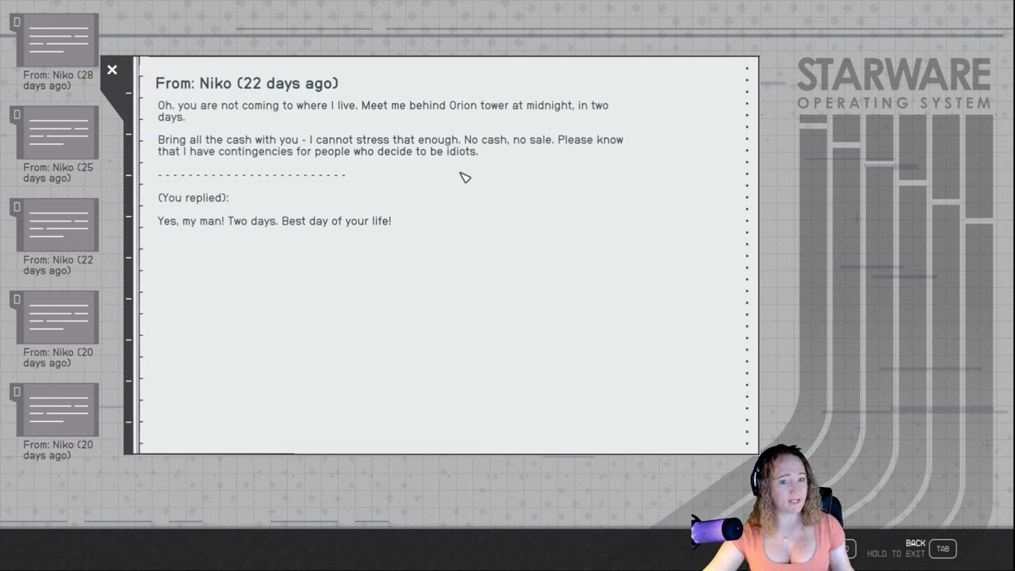
mouse_move(225, 244)
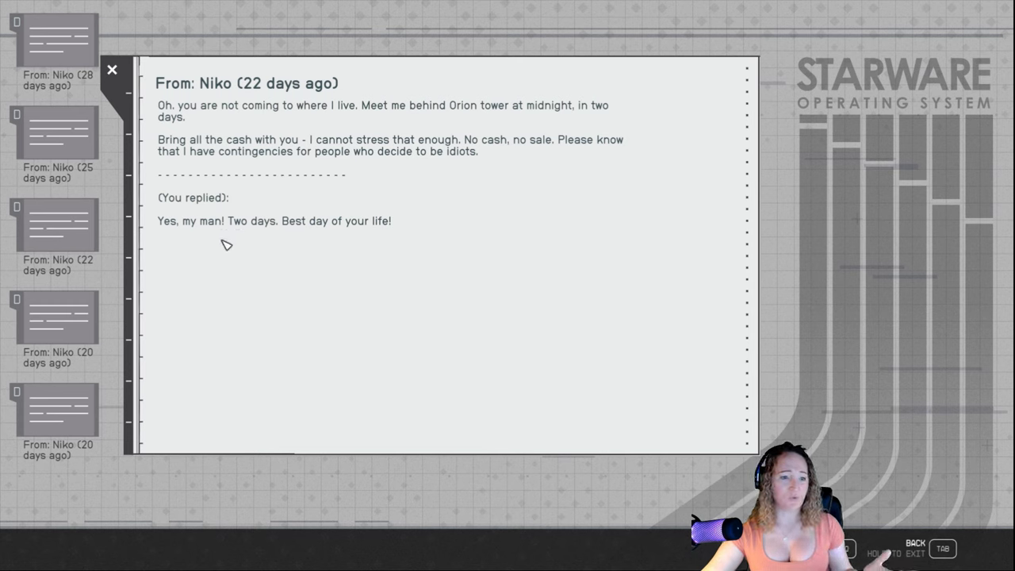
Step: Read Niko's first 20-days-ago message about money kept beside the bed, then close it
click(55, 317)
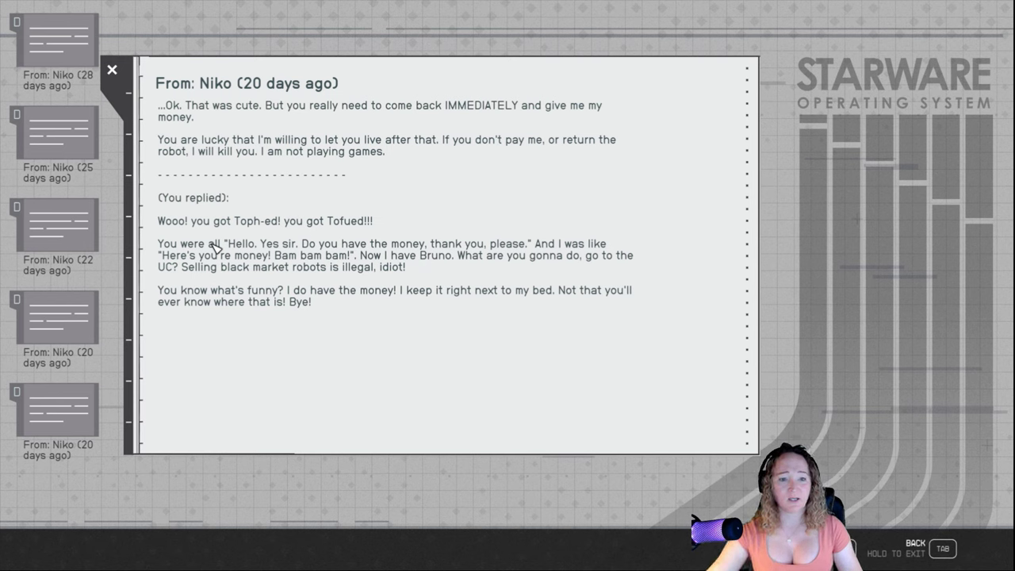
mouse_move(266, 234)
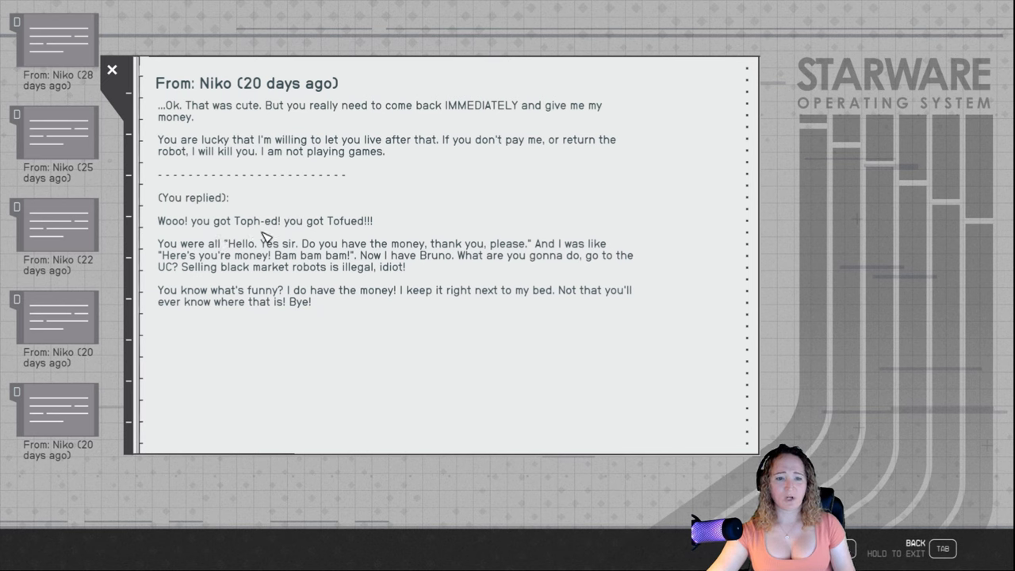
mouse_move(333, 248)
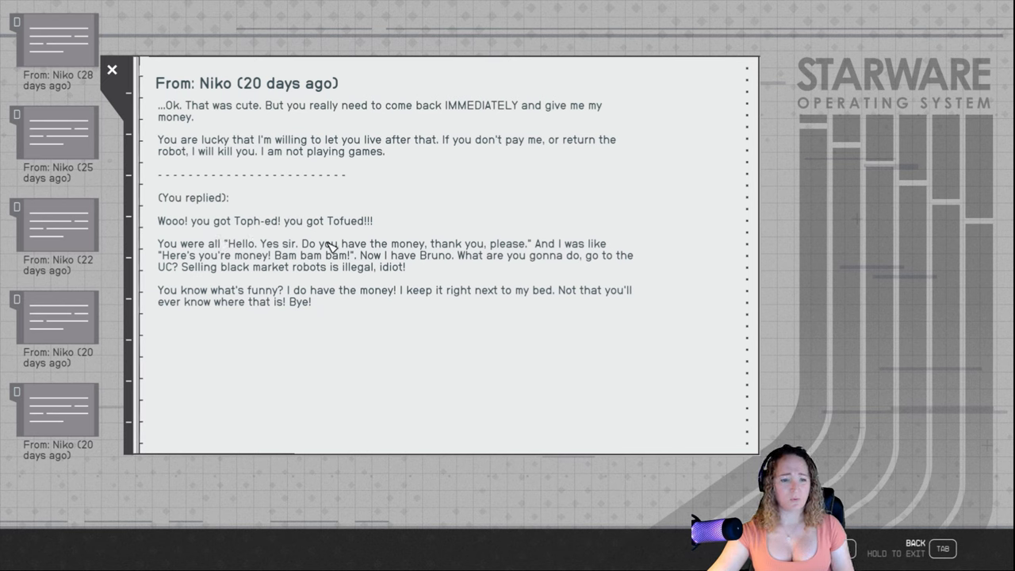
mouse_move(330, 265)
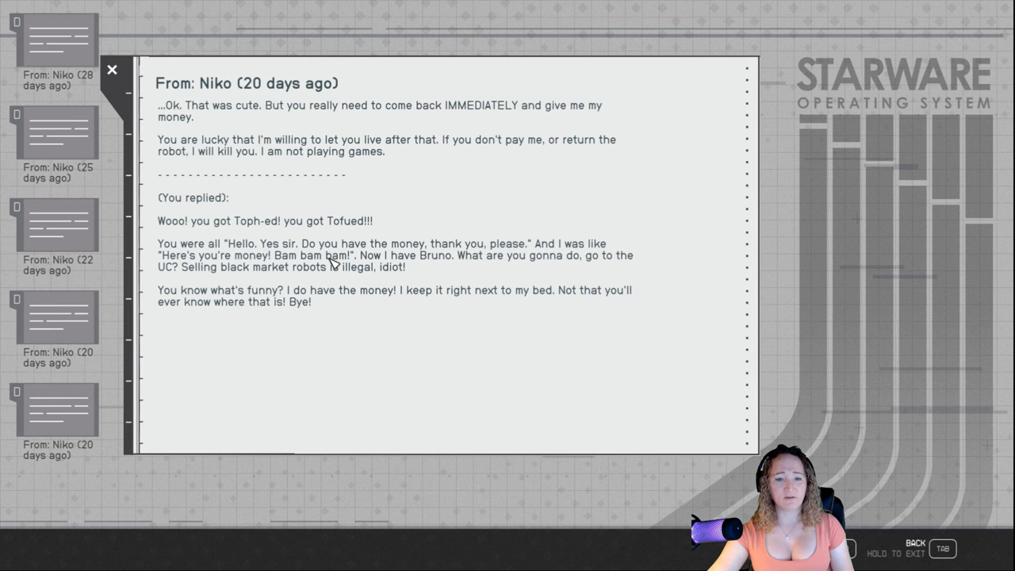
mouse_move(425, 283)
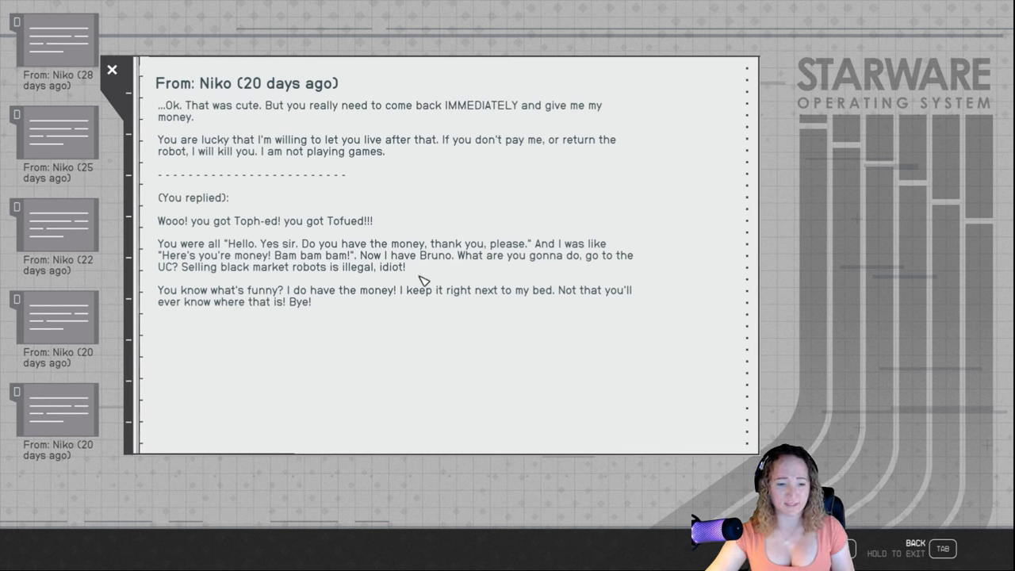
mouse_move(406, 273)
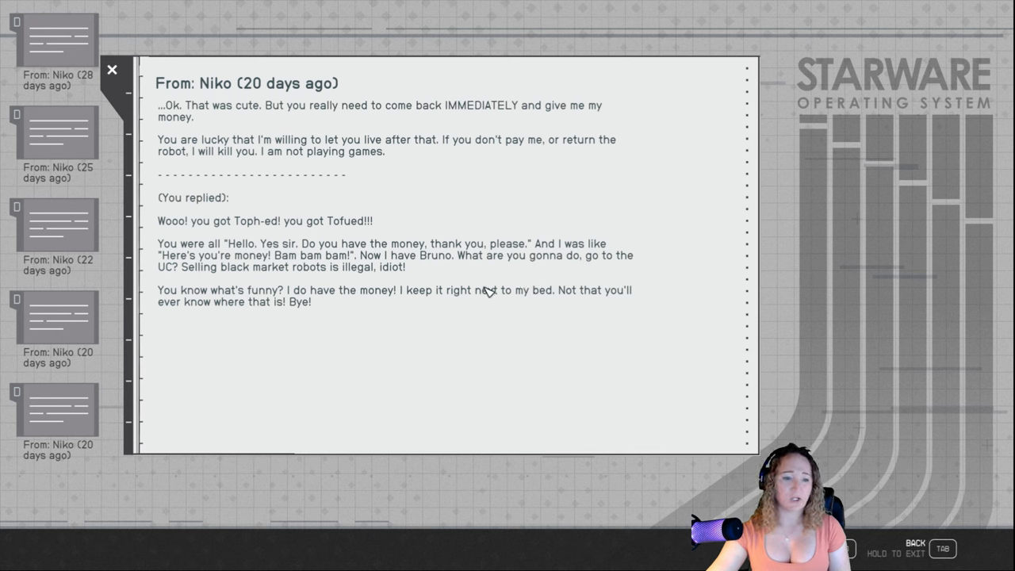
mouse_move(362, 294)
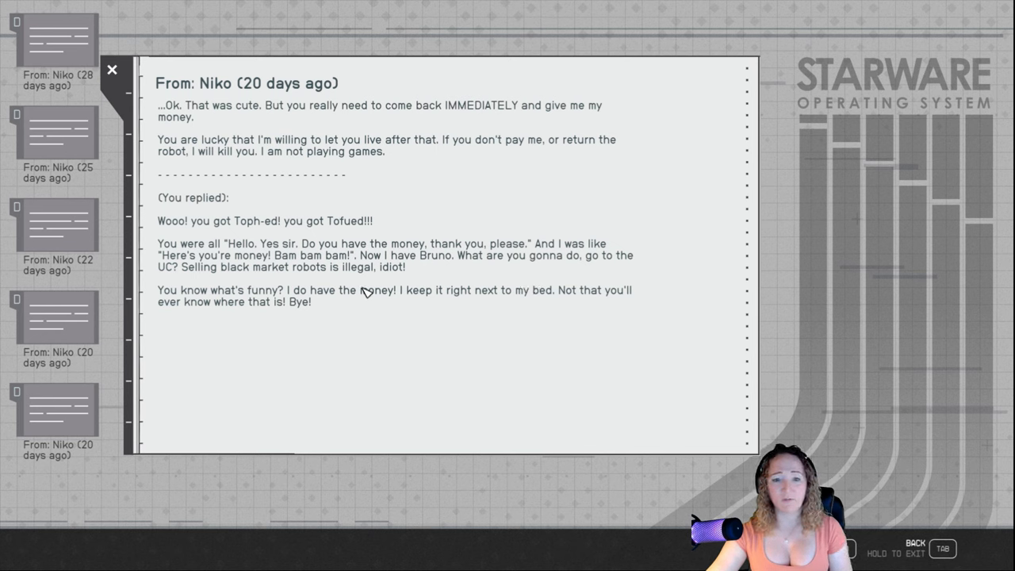
mouse_move(303, 315)
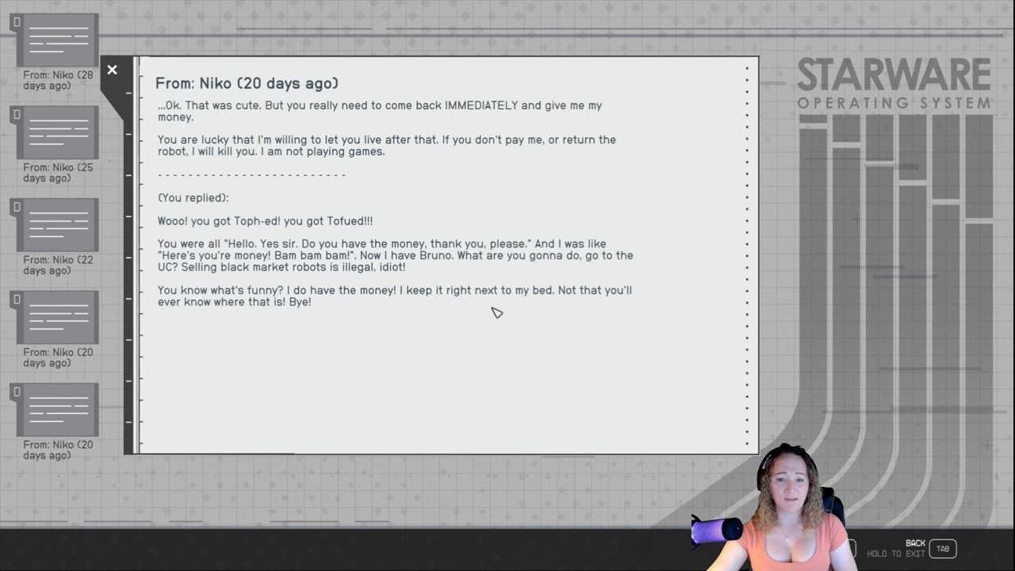
mouse_move(419, 330)
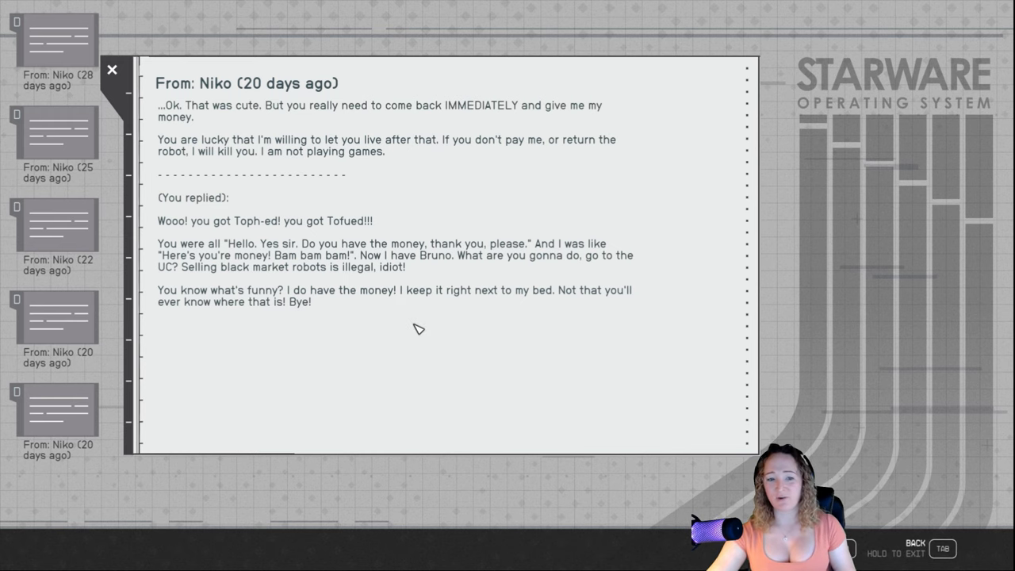
click(114, 70)
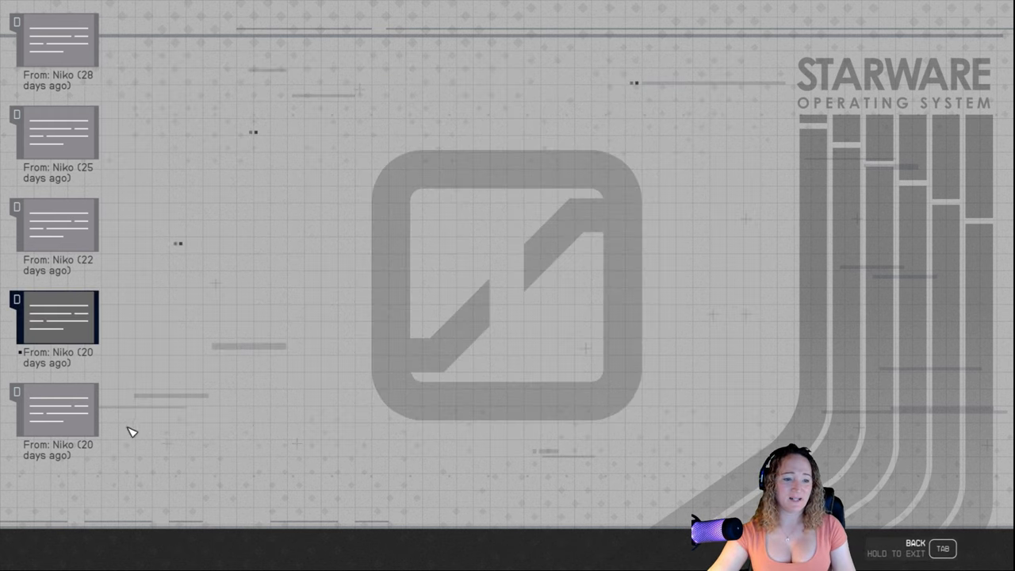
Step: Read Niko's final 20-days-ago message threatening remote activation of the robot tonight
click(54, 317)
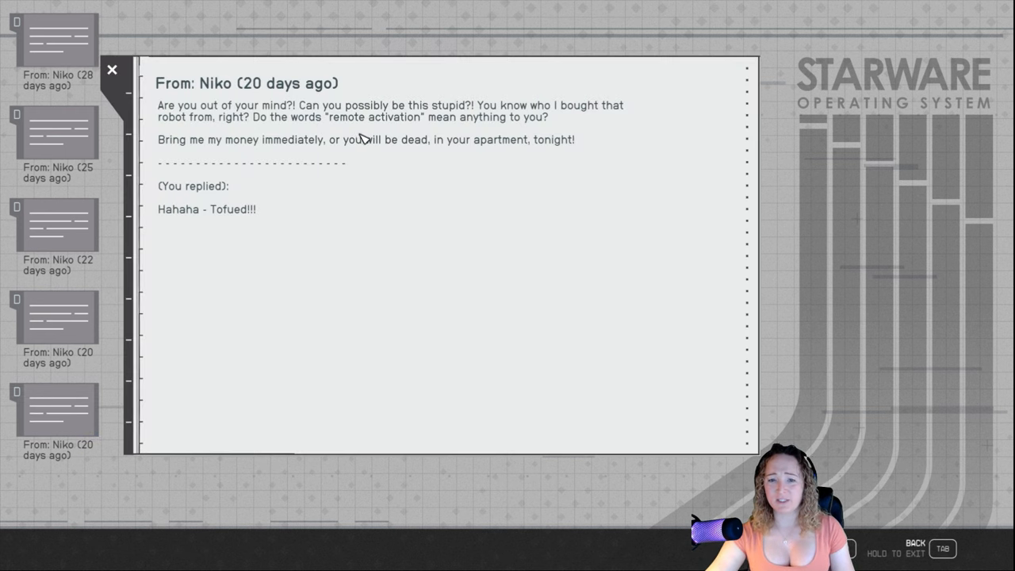
mouse_move(457, 150)
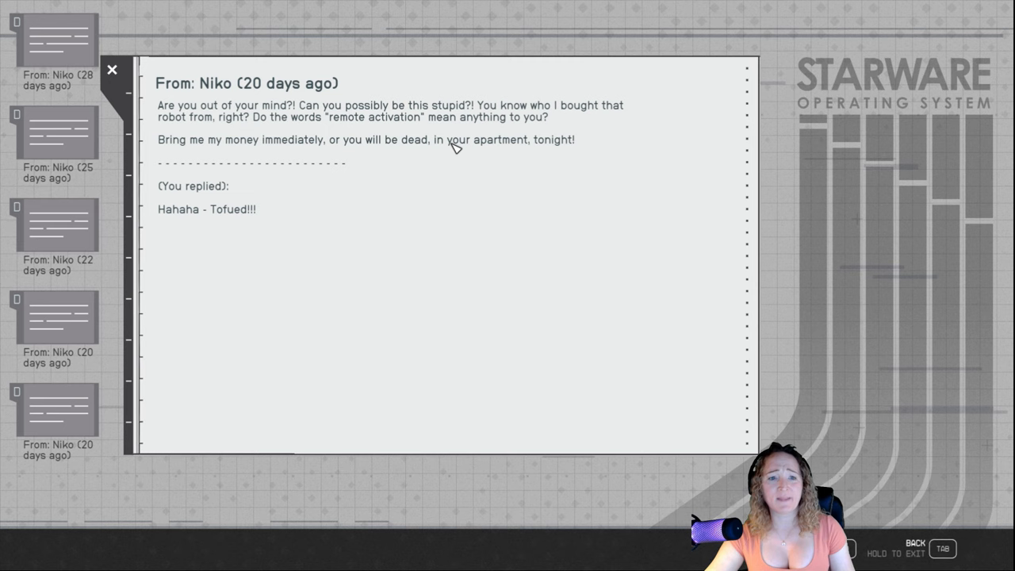
mouse_move(373, 203)
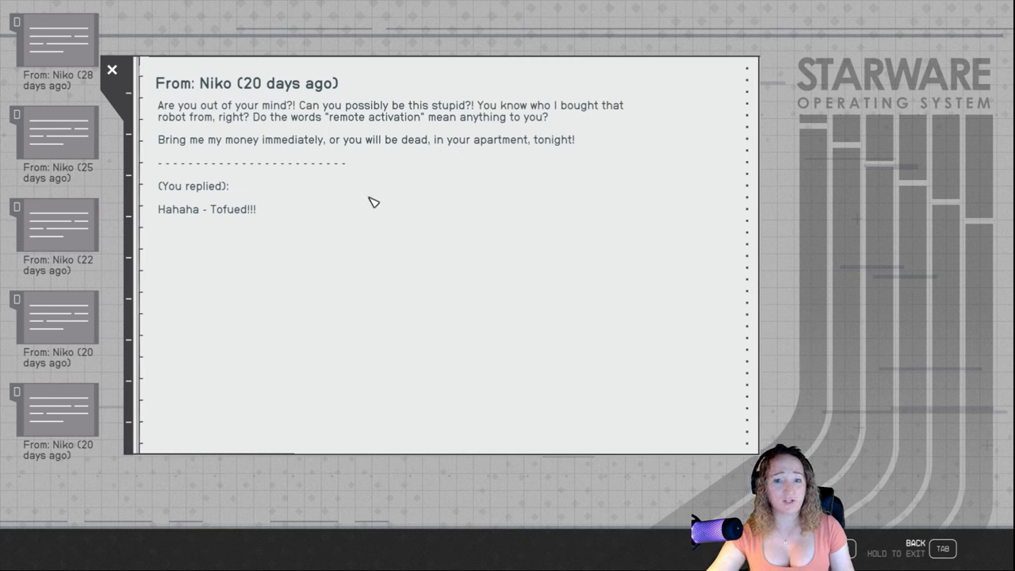
mouse_move(358, 157)
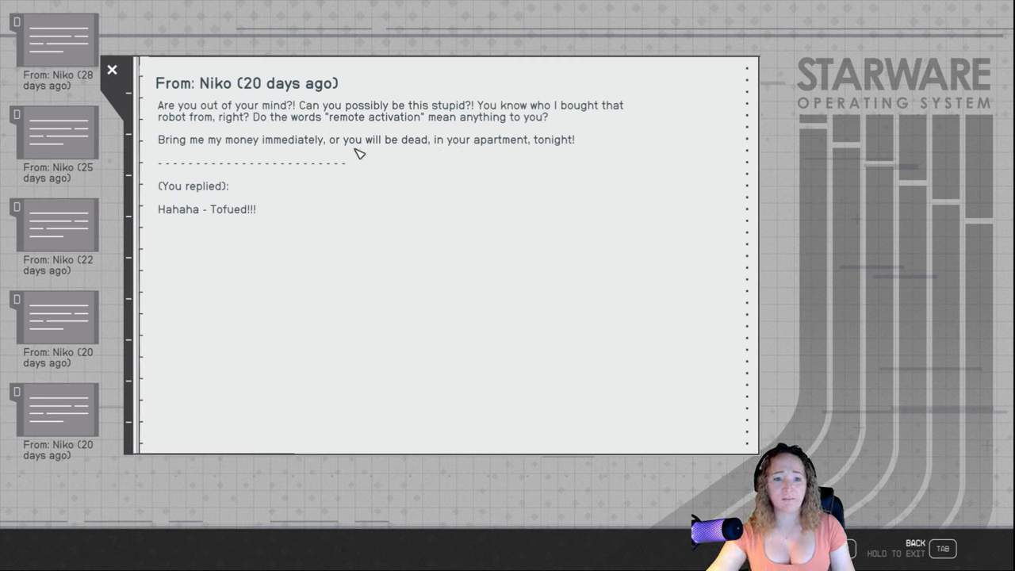
mouse_move(398, 159)
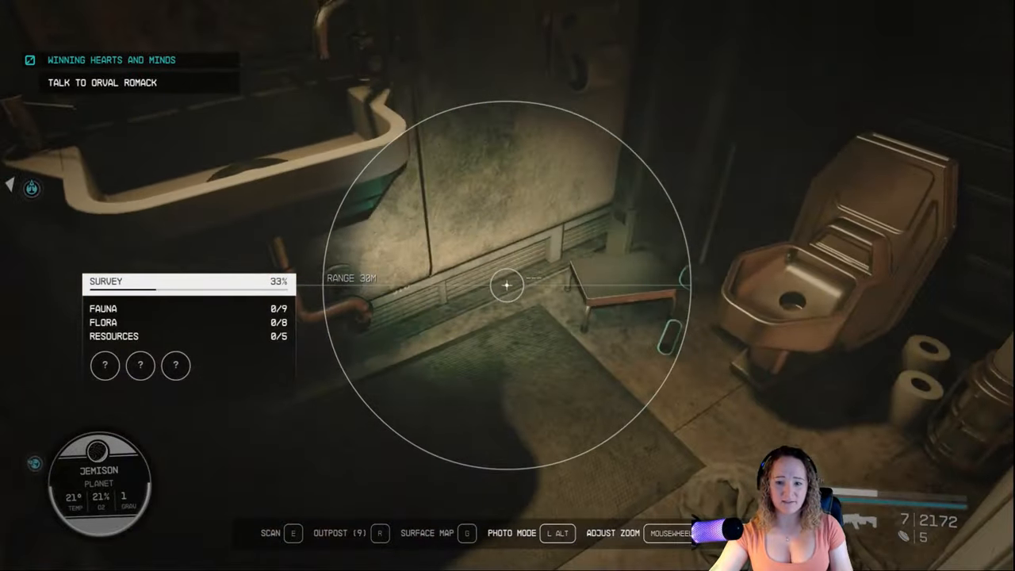
mouse_move(508, 286)
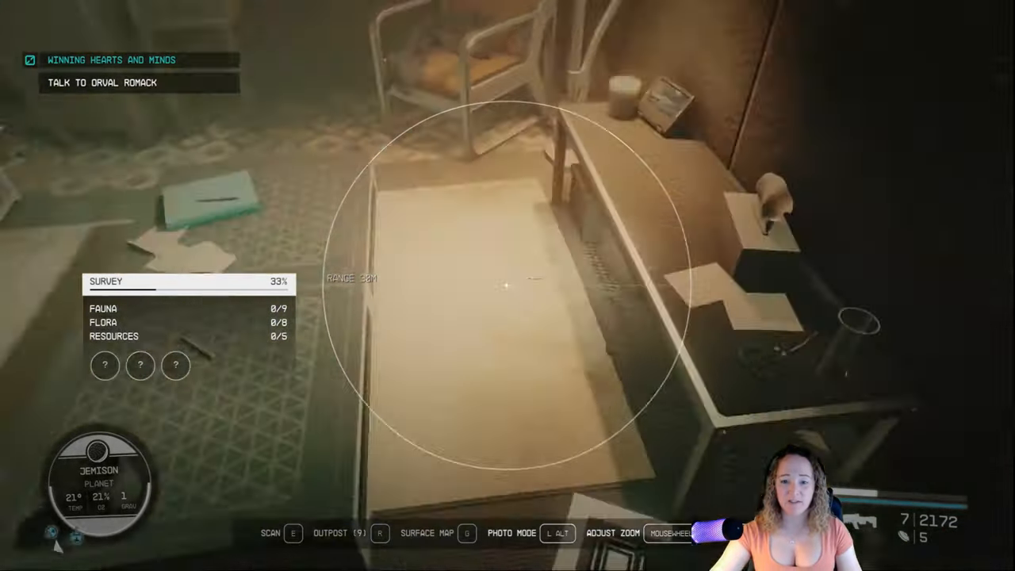
mouse_move(508, 285)
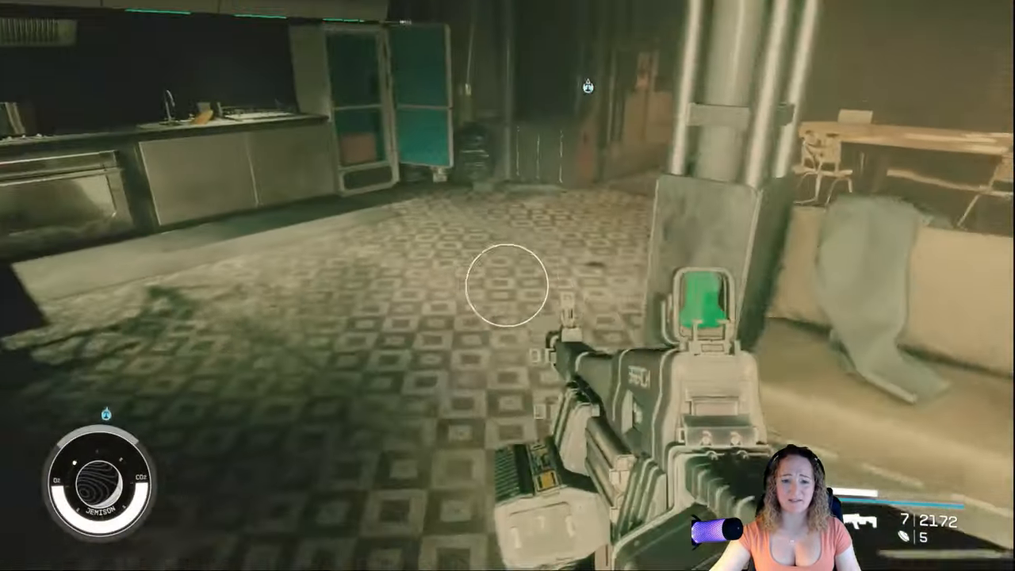
mouse_move(508, 286)
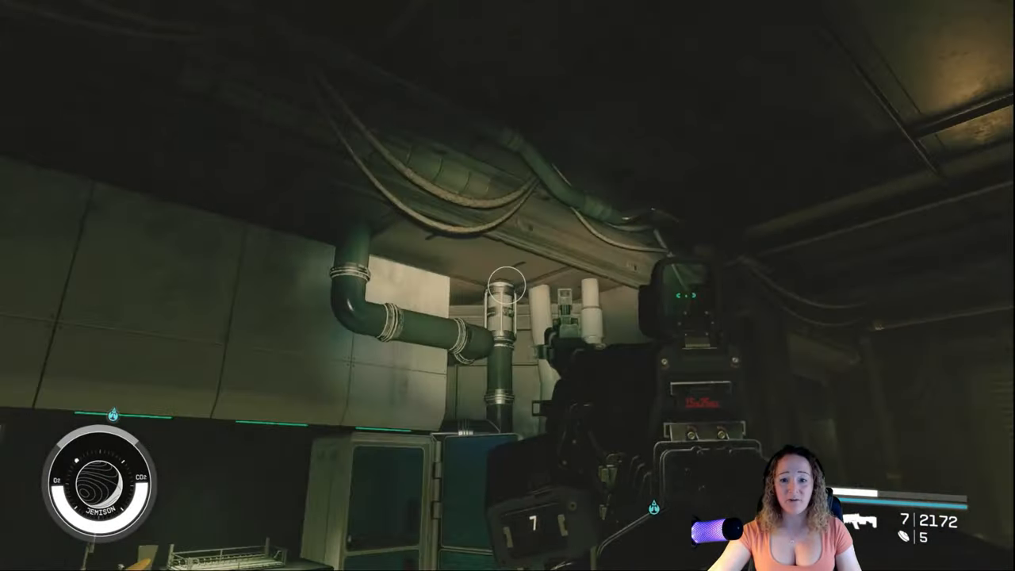